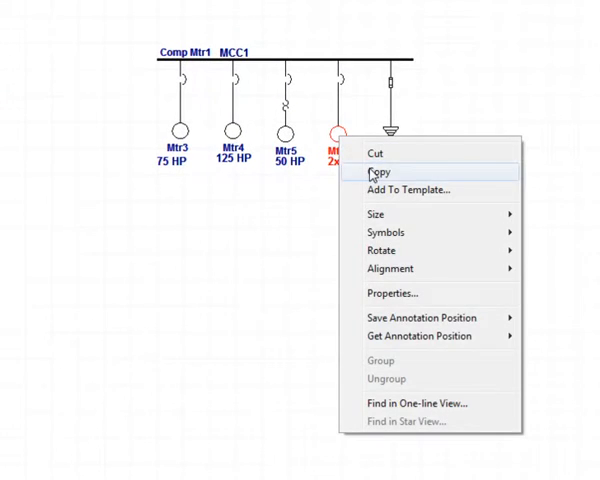
# Step: Copy the 2x60 HP motor Mtr7 from the composite network into the dumpster
pyautogui.click(382, 172)
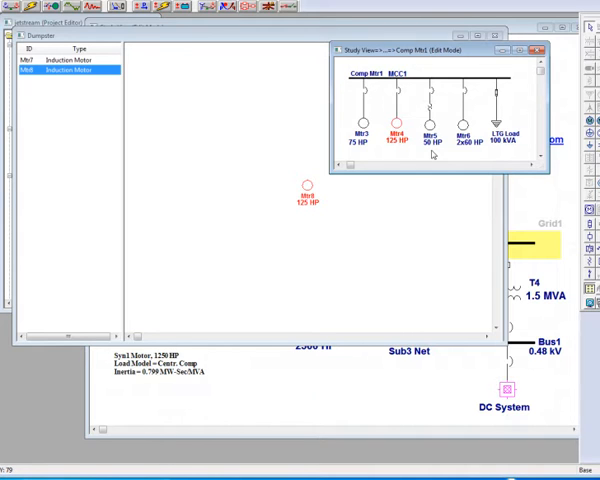
pyautogui.moveTo(522, 110)
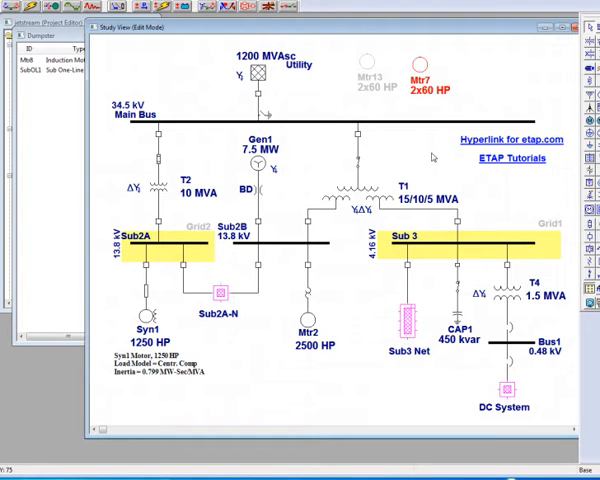
pyautogui.moveTo(480, 84)
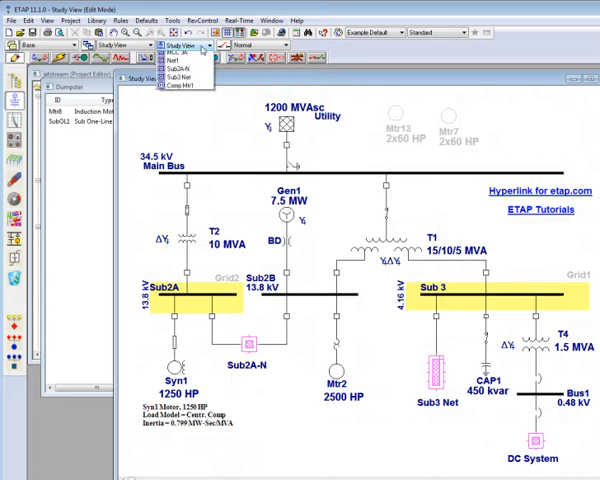
# Step: Paste the 2x60 HP motor from the dumpster onto the MCC1 bus in Comp Mtr1
pyautogui.click(176, 86)
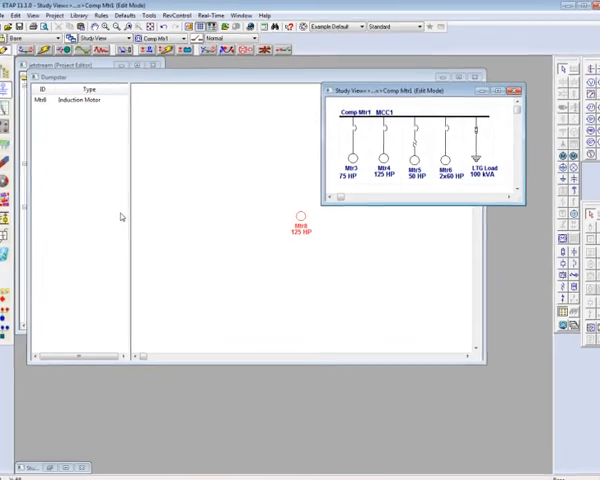
pyautogui.moveTo(258, 250)
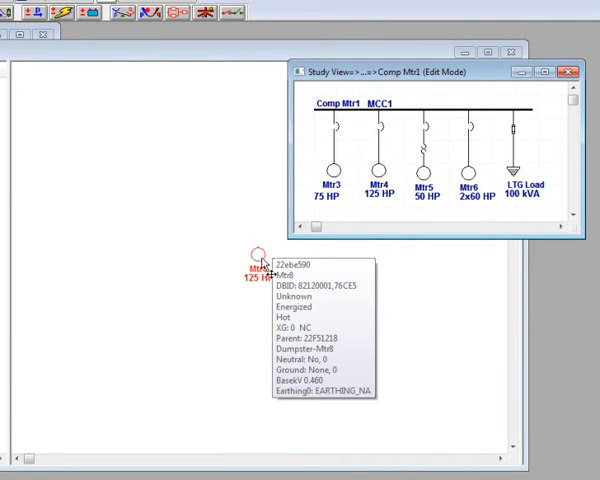